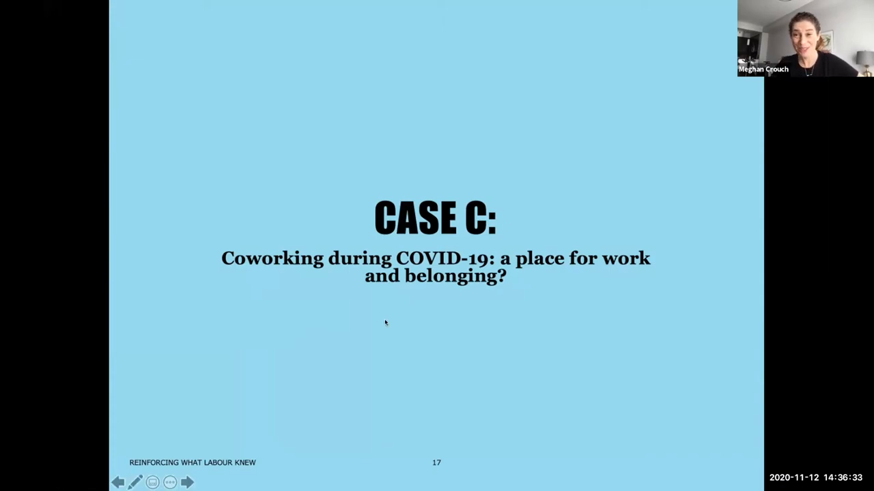
# - Exit the slideshow to Normal view on slide 17, 'CASE C' about coworking during COVID-19
pyautogui.press('Escape')
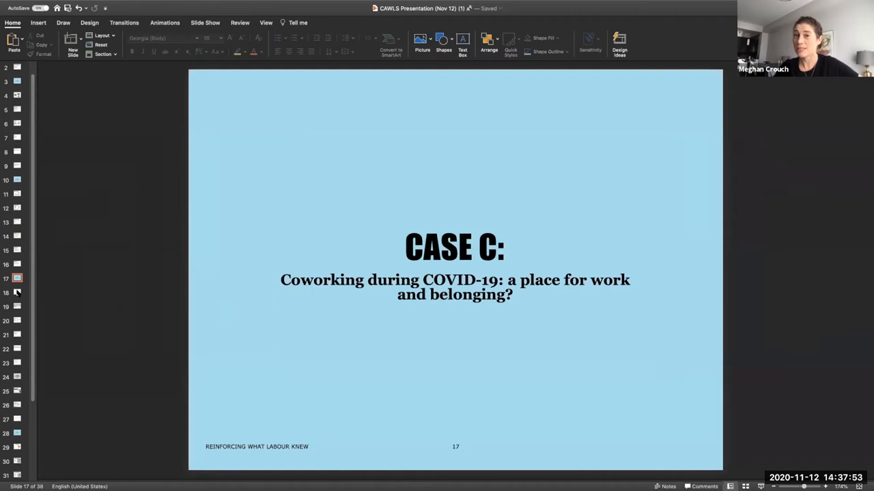
pyautogui.moveTo(17, 292)
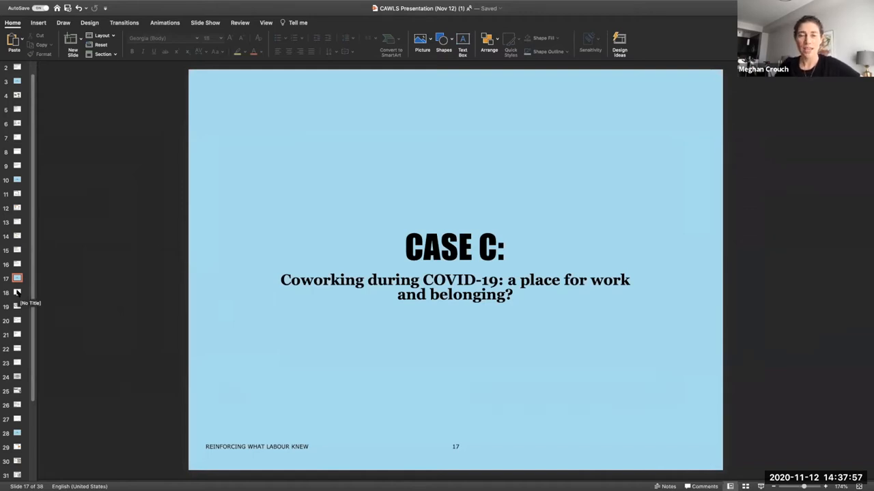
# - Select slide 19 in the thumbnail pane to display the non-standard employment slide
pyautogui.click(17, 292)
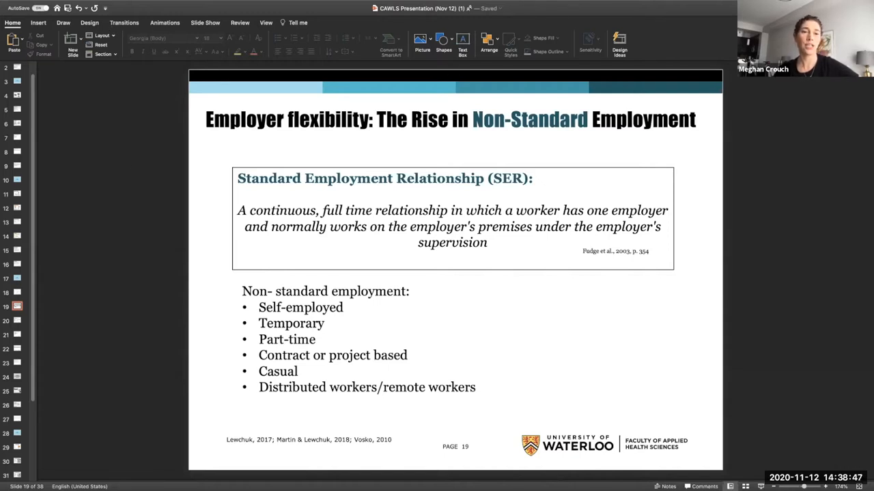
pyautogui.moveTo(783, 357)
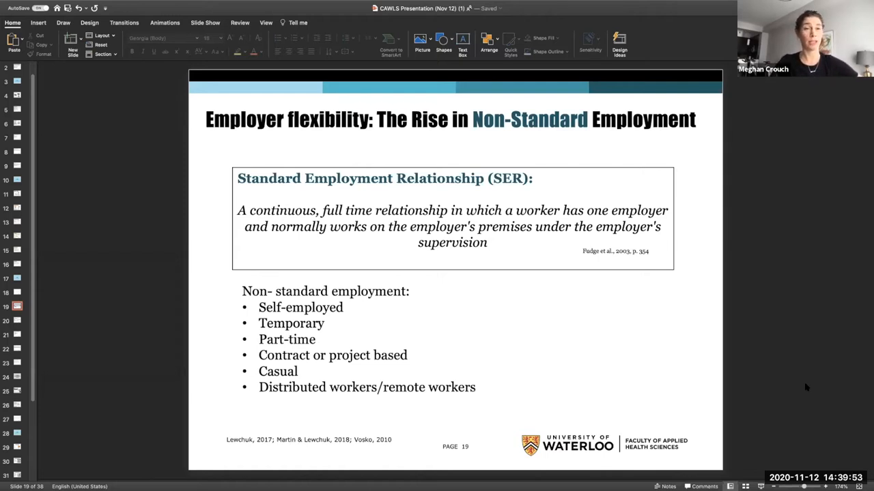
pyautogui.moveTo(662, 358)
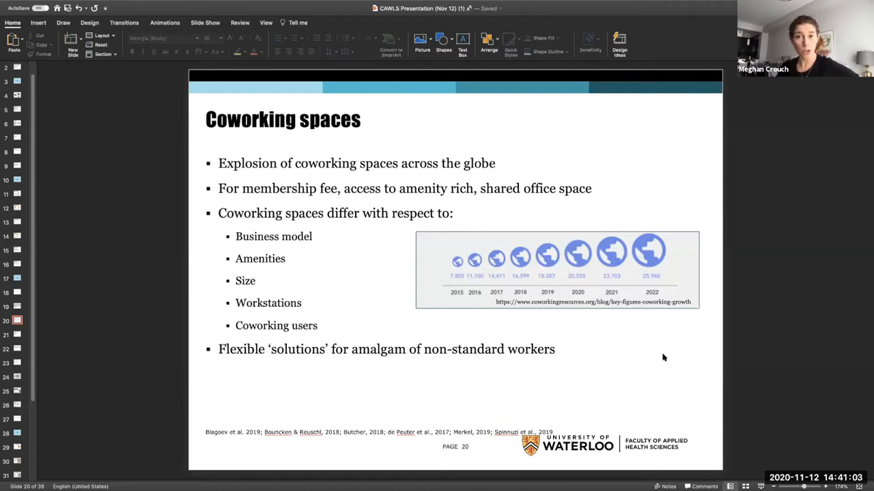
pyautogui.moveTo(652, 363)
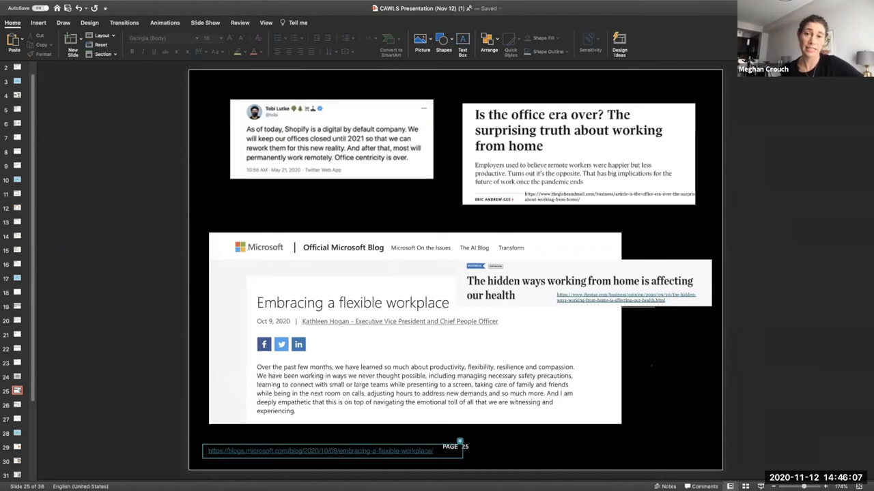
# - Advance from slide 25 to slide 26, 'What does the research say about remote work?'
pyautogui.press('right')
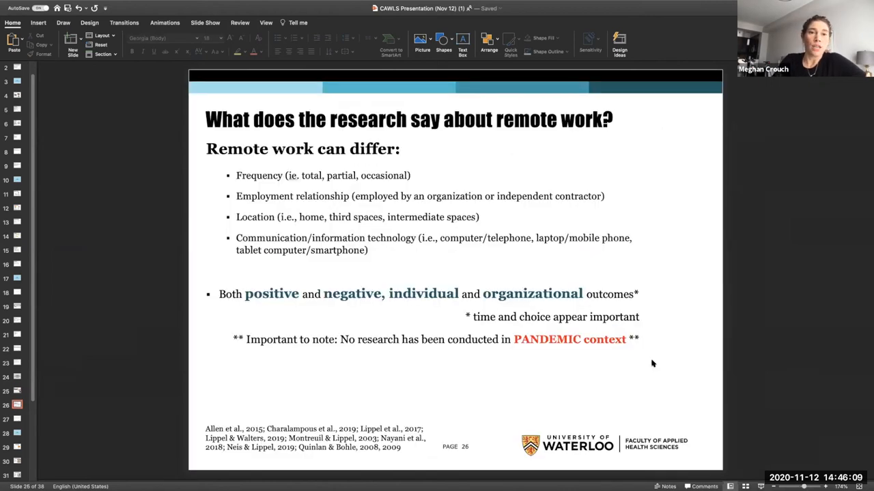